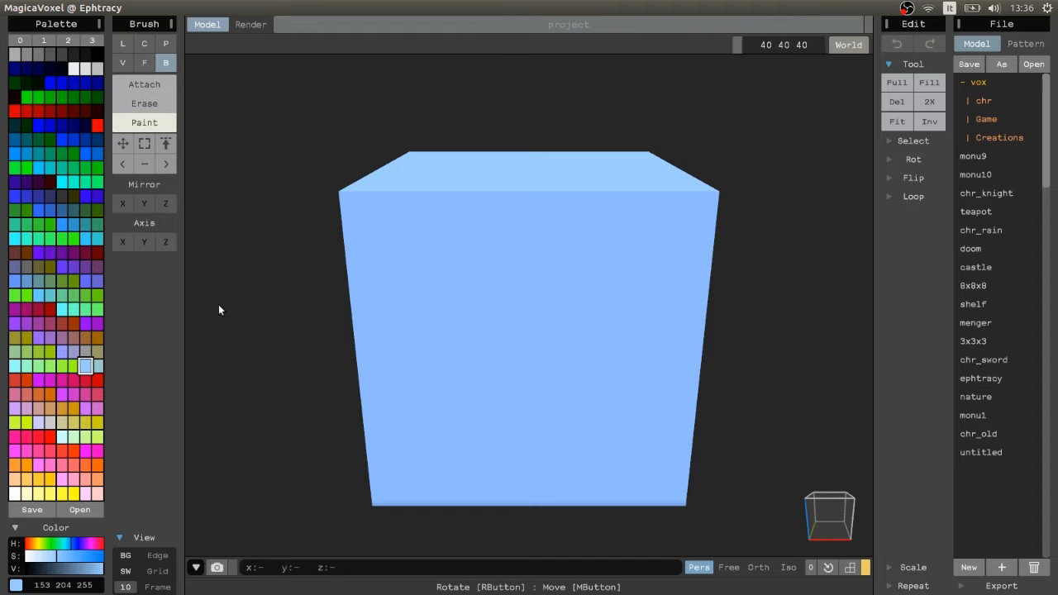
pyautogui.moveTo(514, 150)
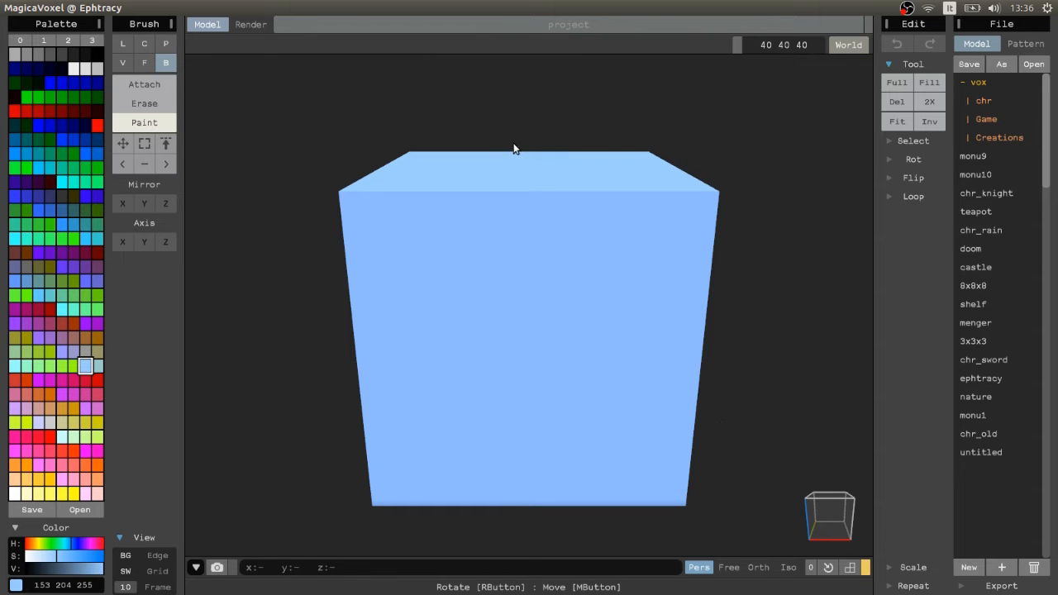
pyautogui.moveTo(507, 148)
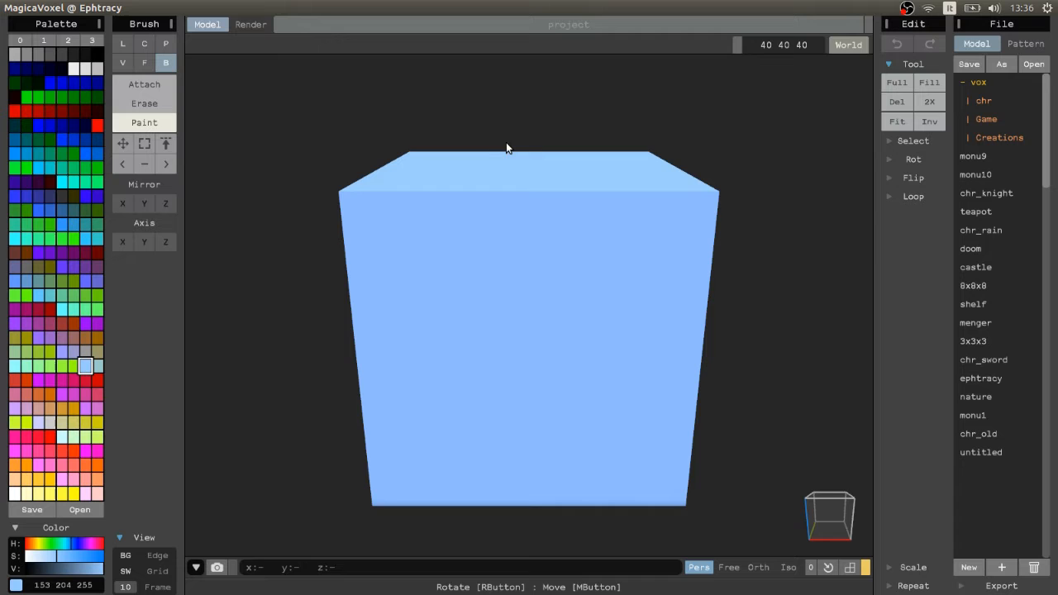
# Toggle the brush between Attach and Erase, finishing on Erase.
pyautogui.click(166, 62)
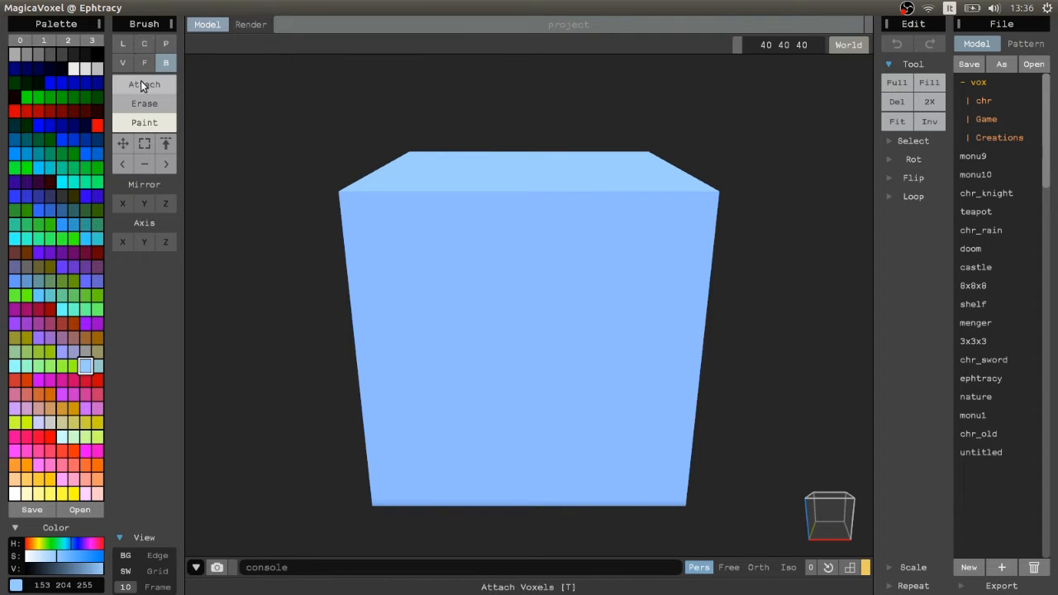
pyautogui.click(144, 103)
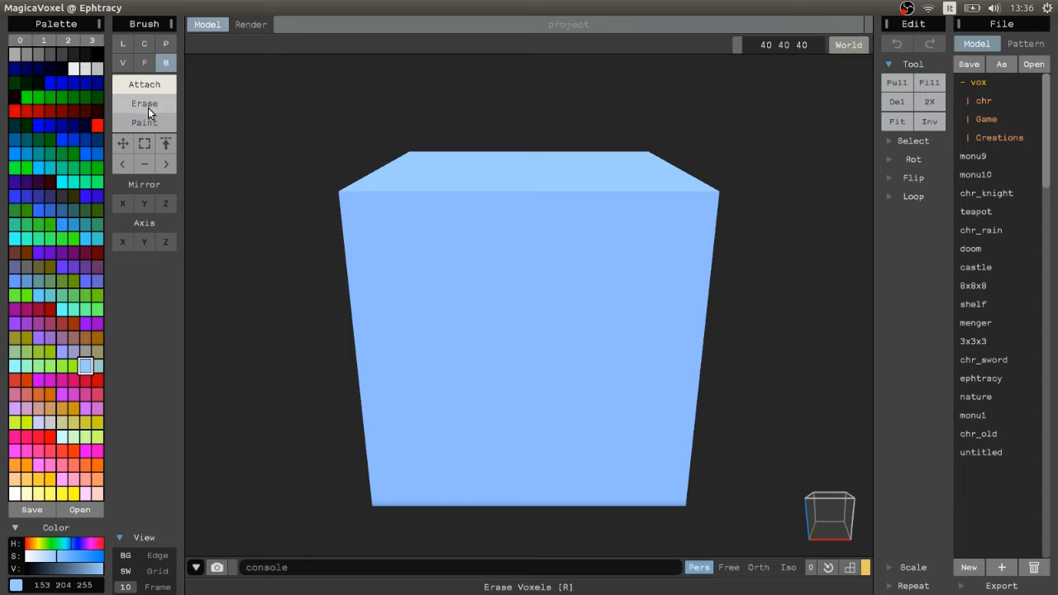
pyautogui.click(143, 84)
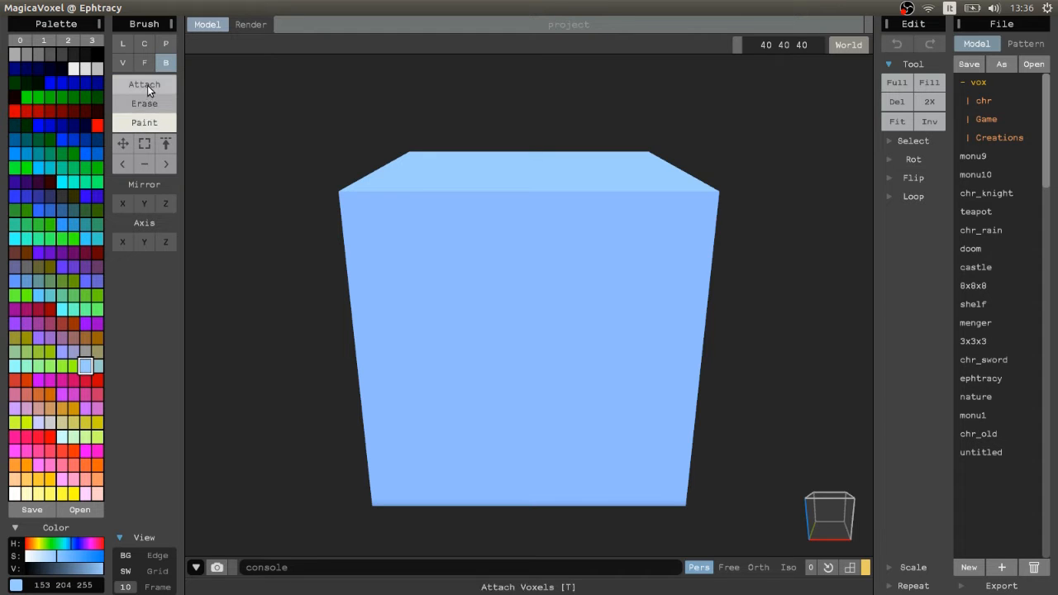
pyautogui.click(144, 103)
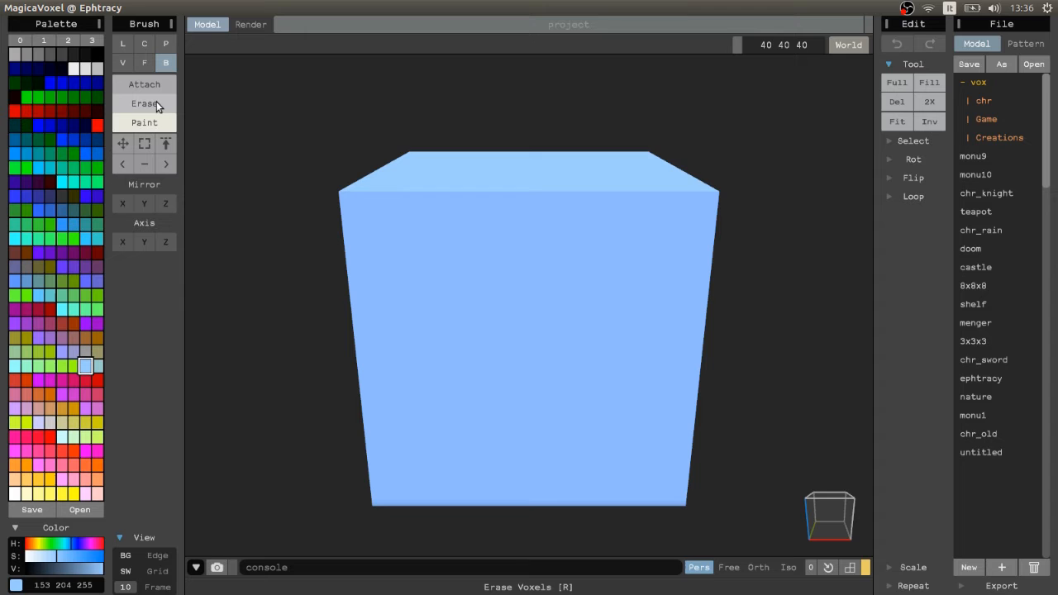
pyautogui.click(144, 83)
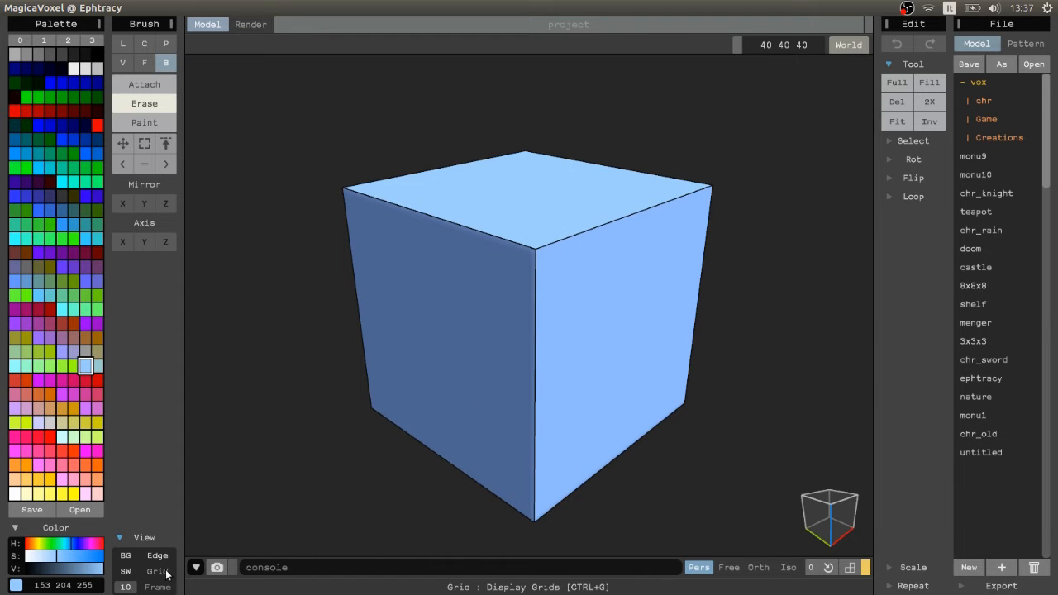
# Turn on grid lines over the cube and rotate it back to the front.
pyautogui.click(157, 571)
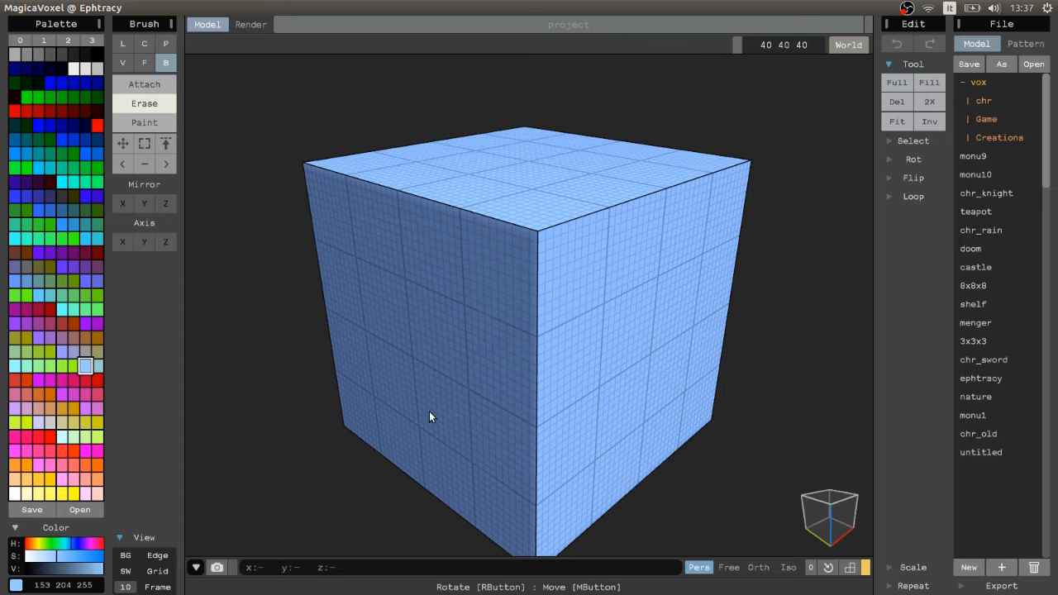
pyautogui.moveTo(430, 418); pyautogui.dragTo(653, 320)
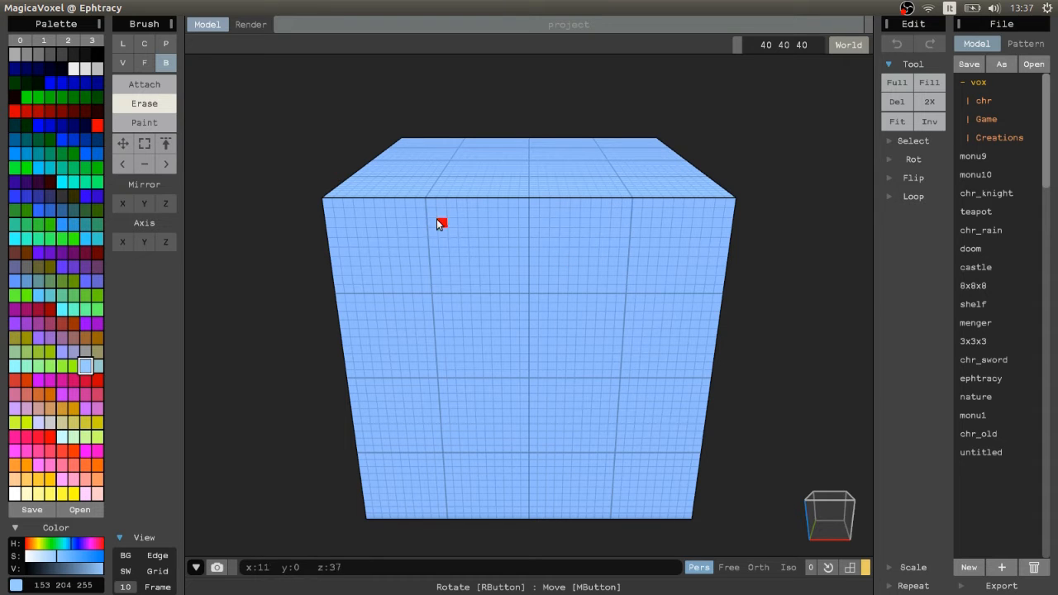
# Use Box Select to grab a block at the cube's top-left, then orbit to inspect it.
pyautogui.click(143, 143)
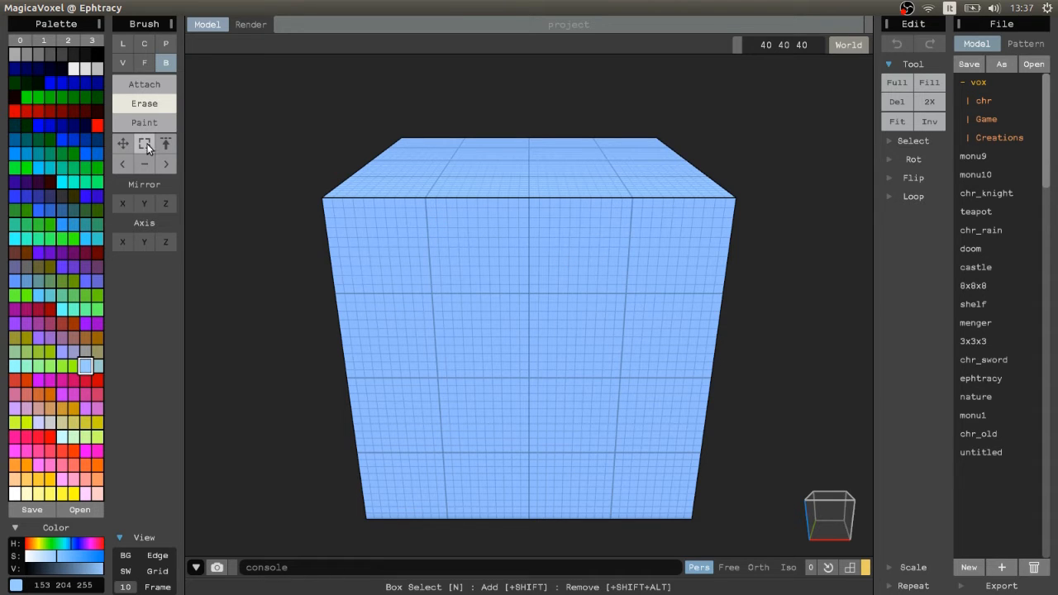
pyautogui.click(143, 143)
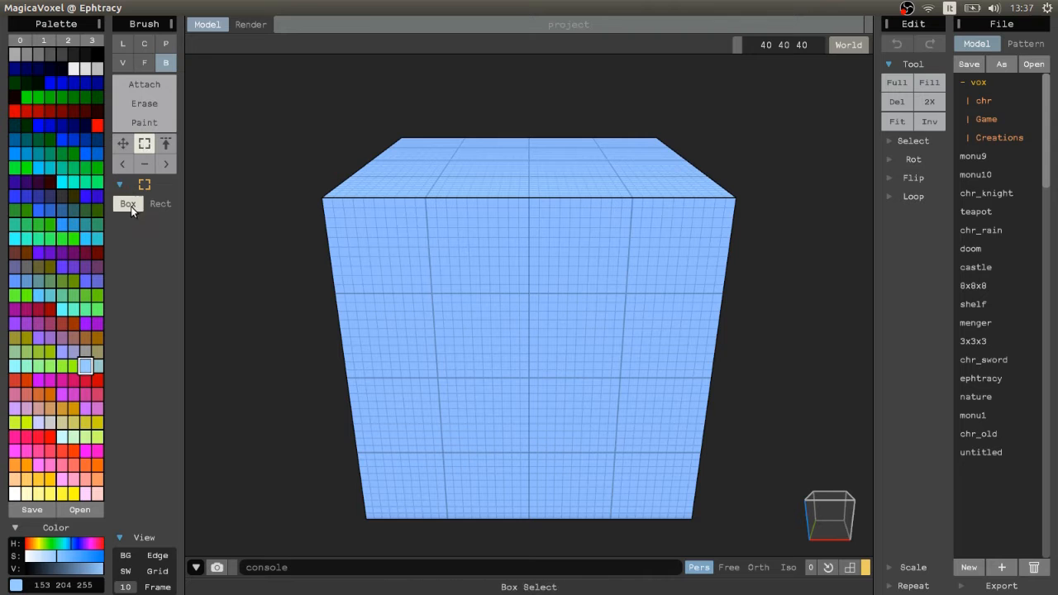
pyautogui.moveTo(434, 182)
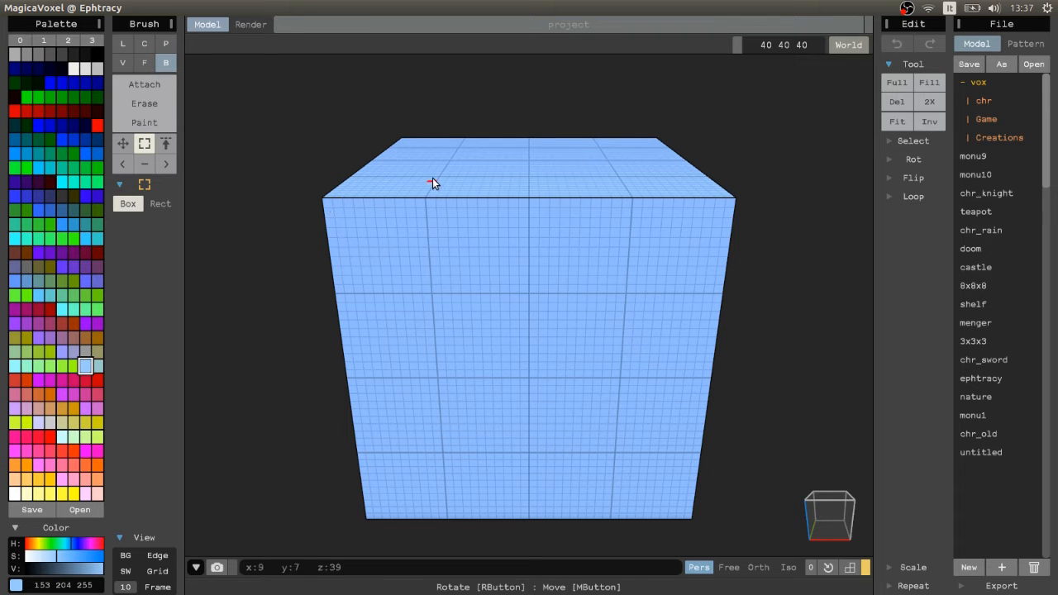
pyautogui.moveTo(434, 182); pyautogui.dragTo(339, 293)
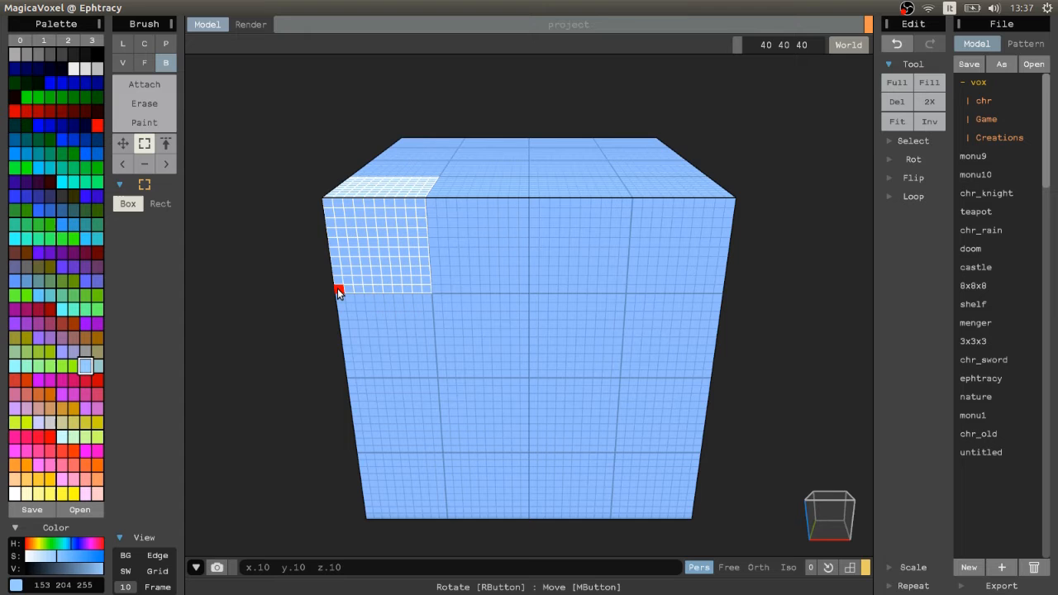
pyautogui.moveTo(362, 263)
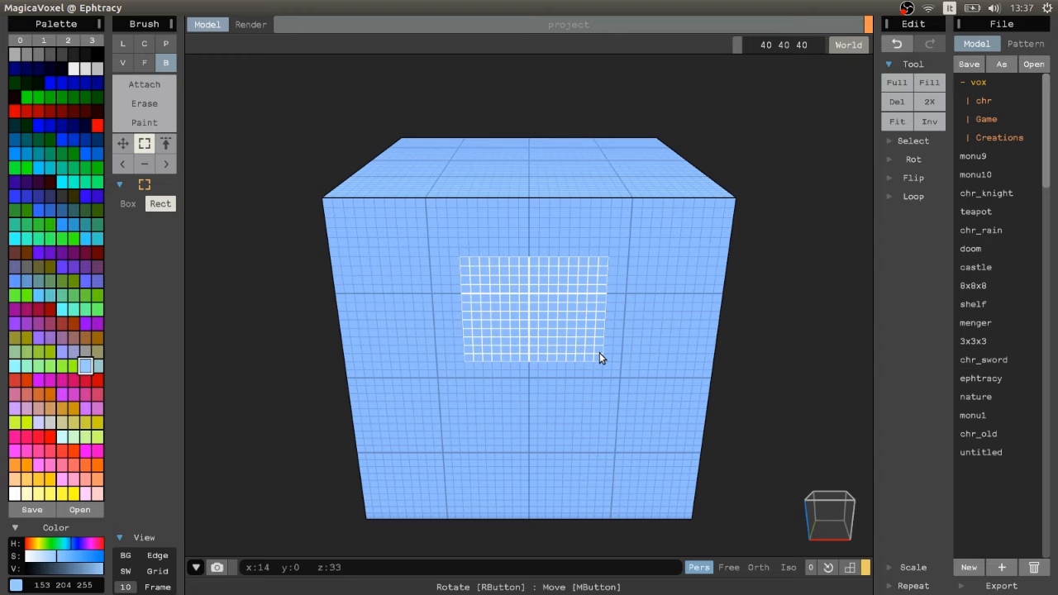
pyautogui.moveTo(601, 358); pyautogui.dragTo(450, 384)
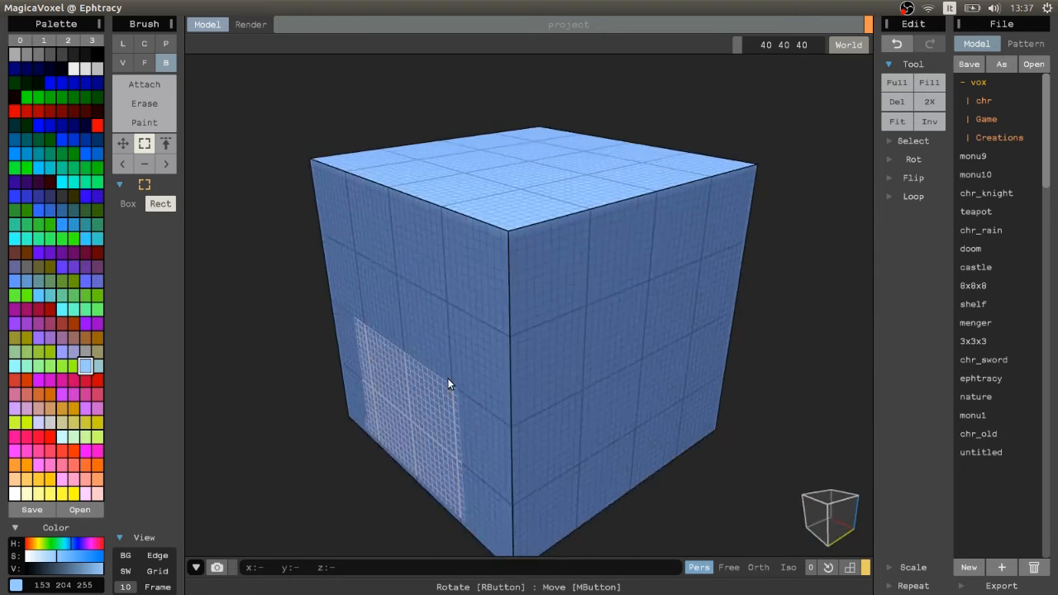
pyautogui.moveTo(450, 384); pyautogui.dragTo(303, 376)
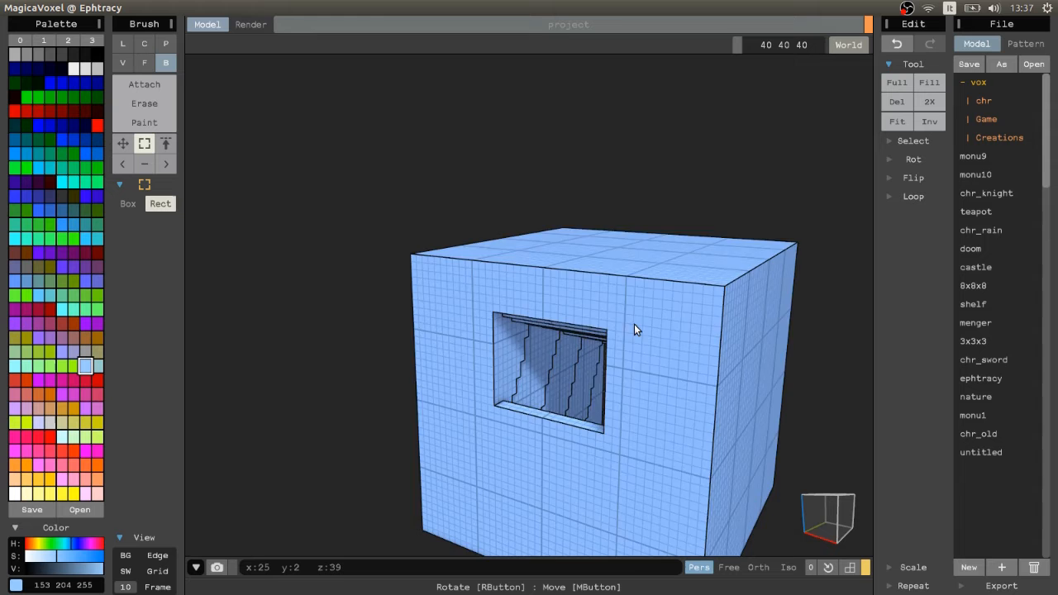
# Rotate the cube to look straight into the tunnel.
pyautogui.moveTo(636, 330); pyautogui.dragTo(583, 264)
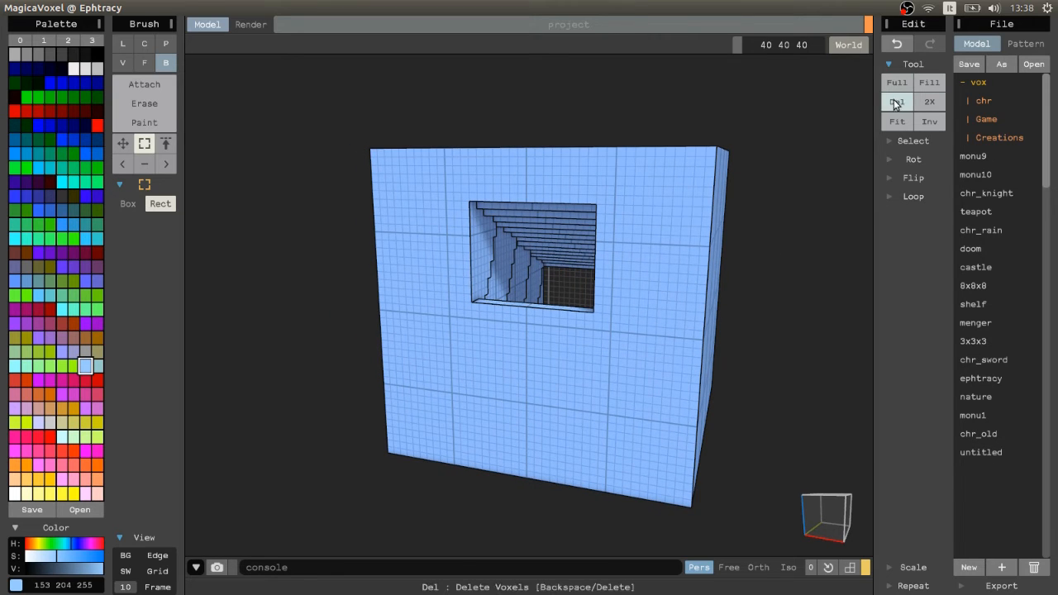
# Delete every voxel in the model and orbit around the empty volume.
pyautogui.click(896, 101)
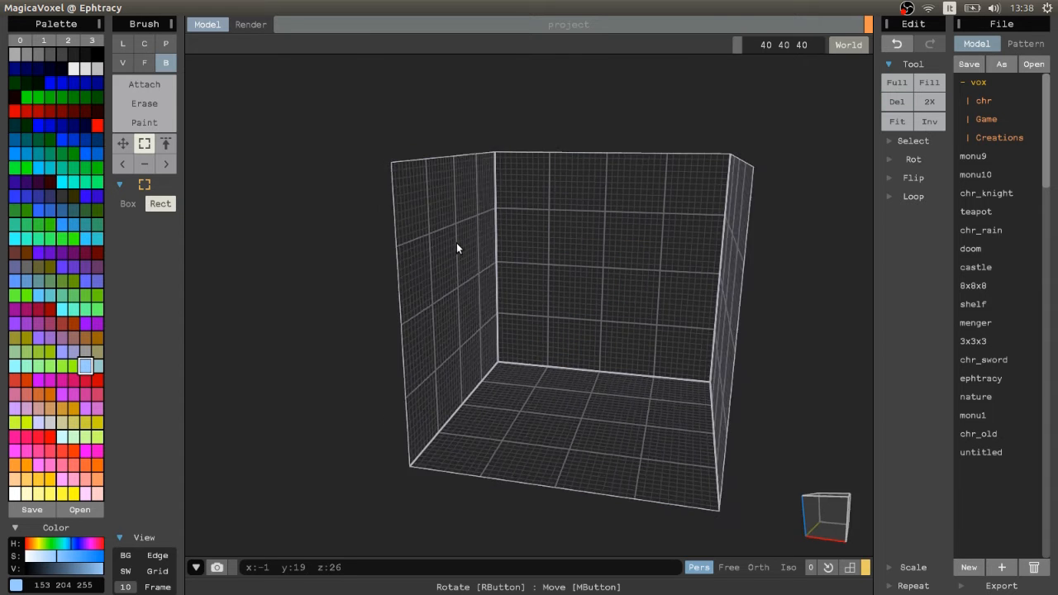
pyautogui.moveTo(455, 248); pyautogui.dragTo(450, 266)
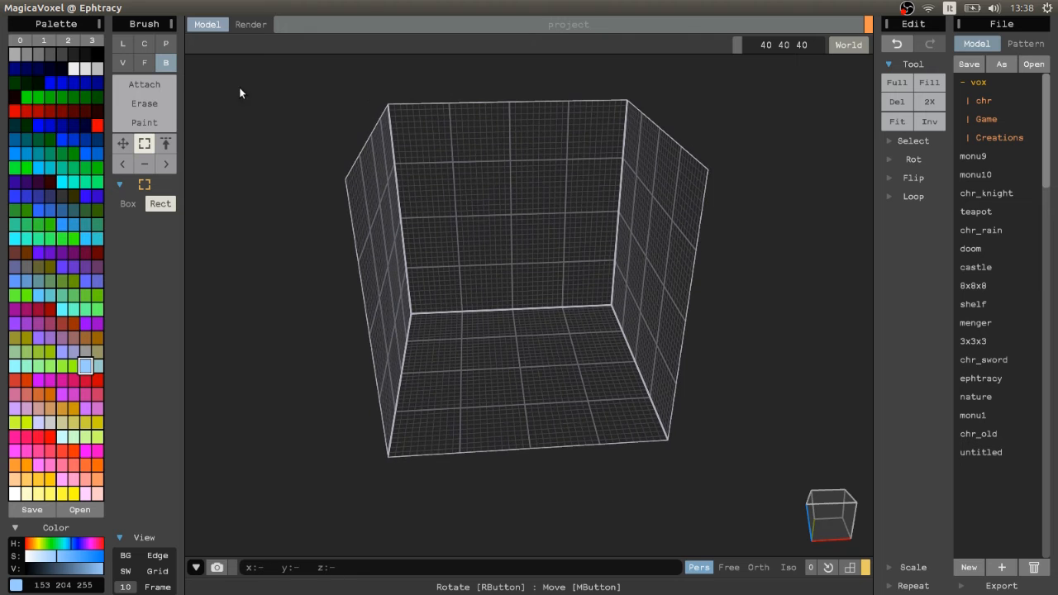
pyautogui.click(143, 83)
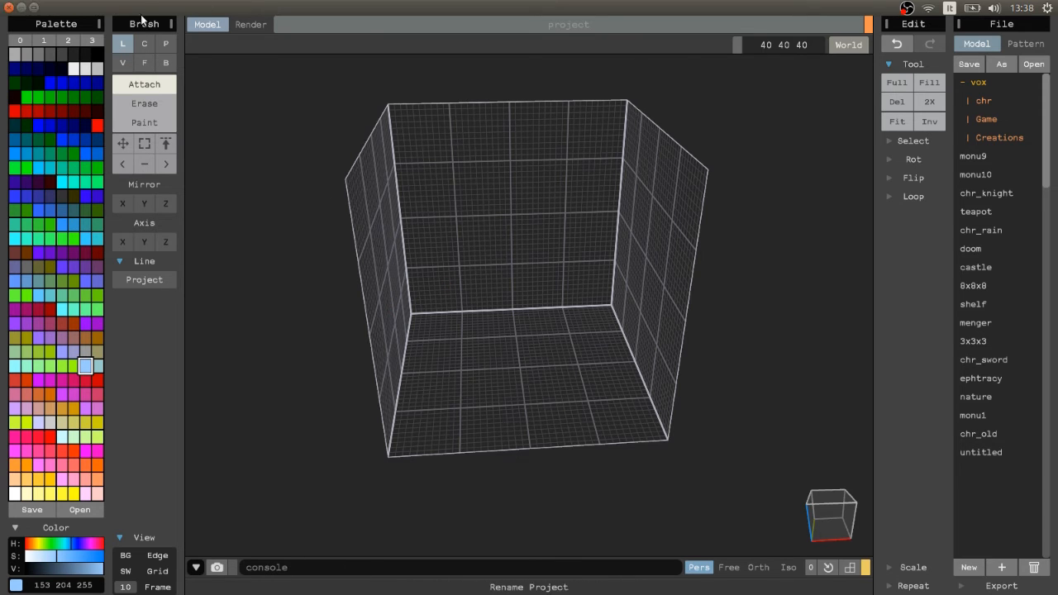
# Choose a different brush mode in the Brush panel while the volume stays empty.
pyautogui.click(122, 44)
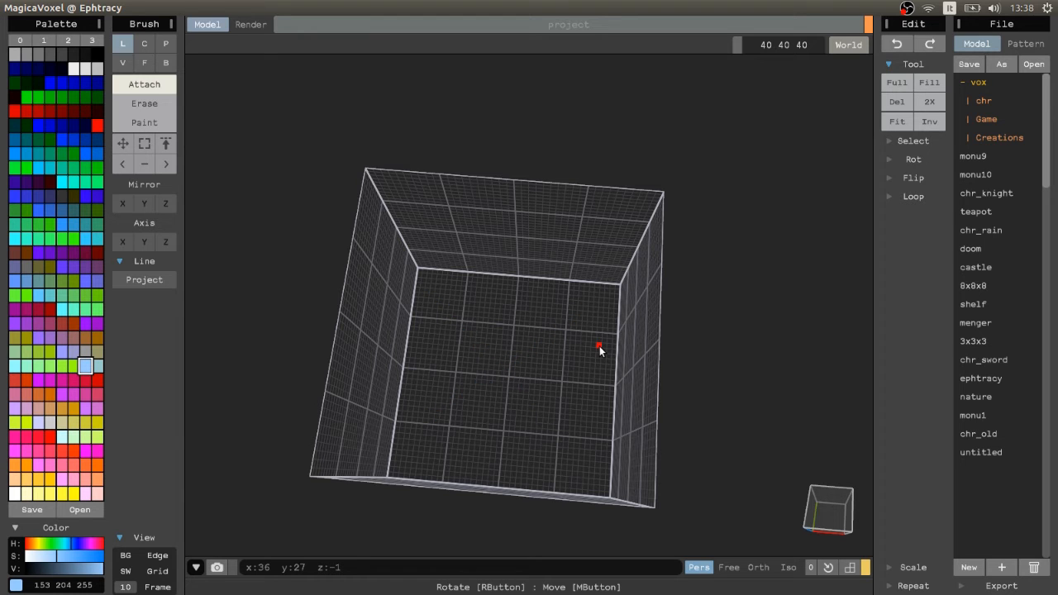
pyautogui.moveTo(522, 333)
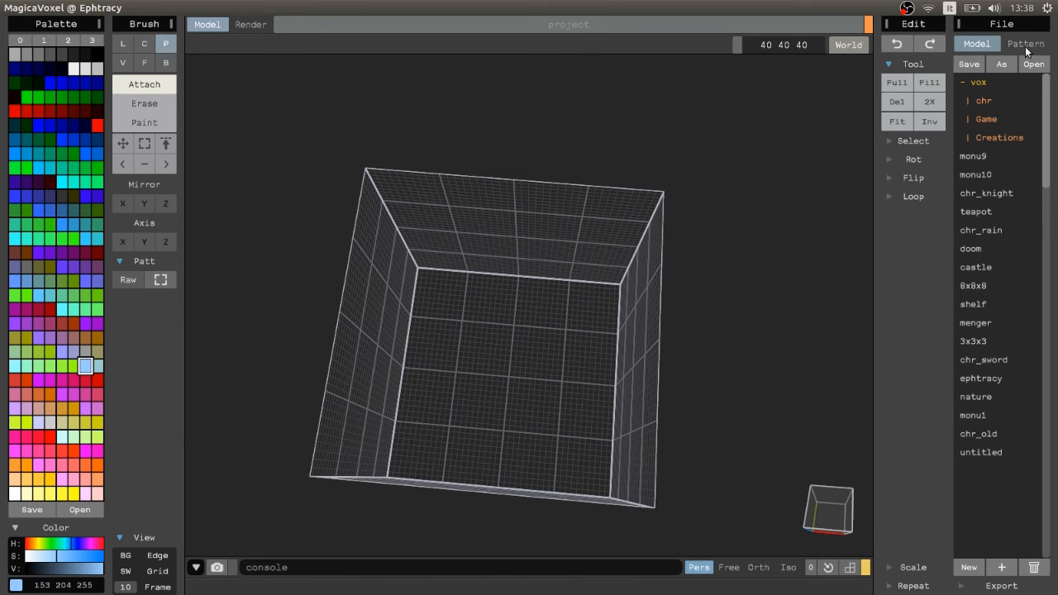
pyautogui.moveTo(1025, 44)
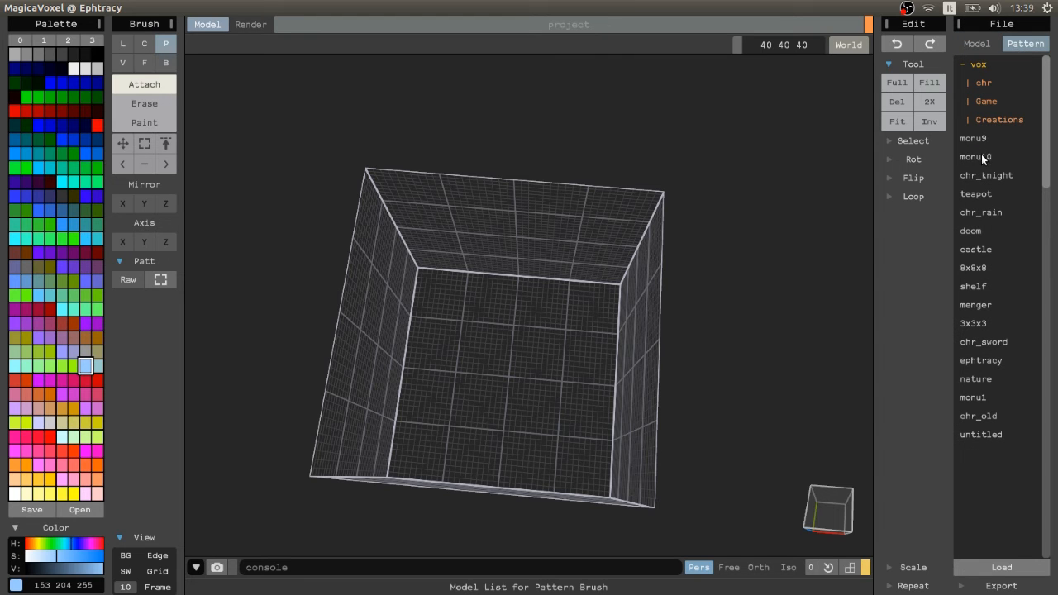
# Try monu10, then settle on chr_knight as the pattern model.
pyautogui.click(976, 157)
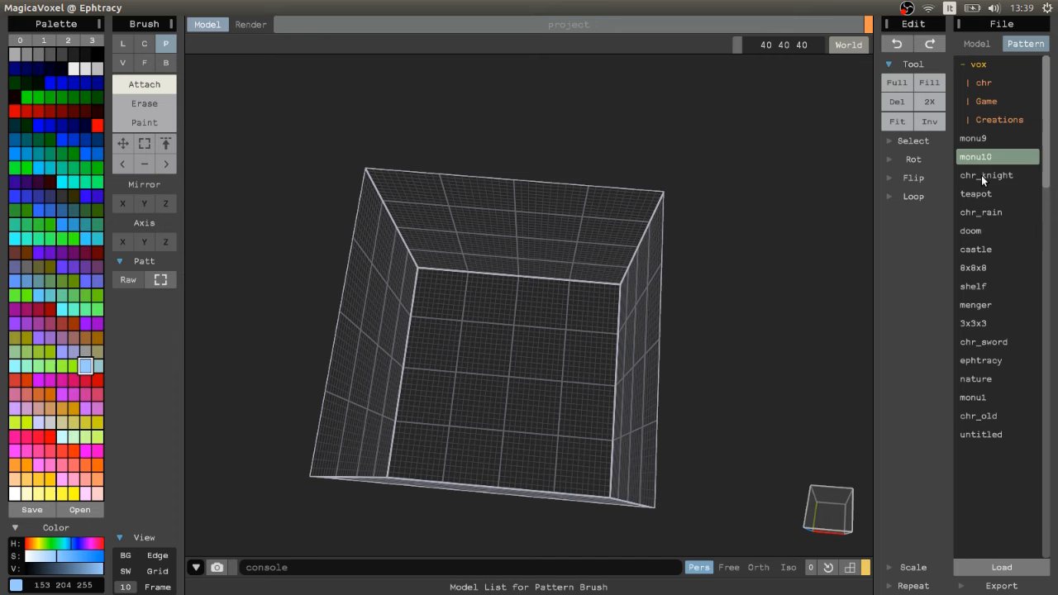
pyautogui.click(986, 174)
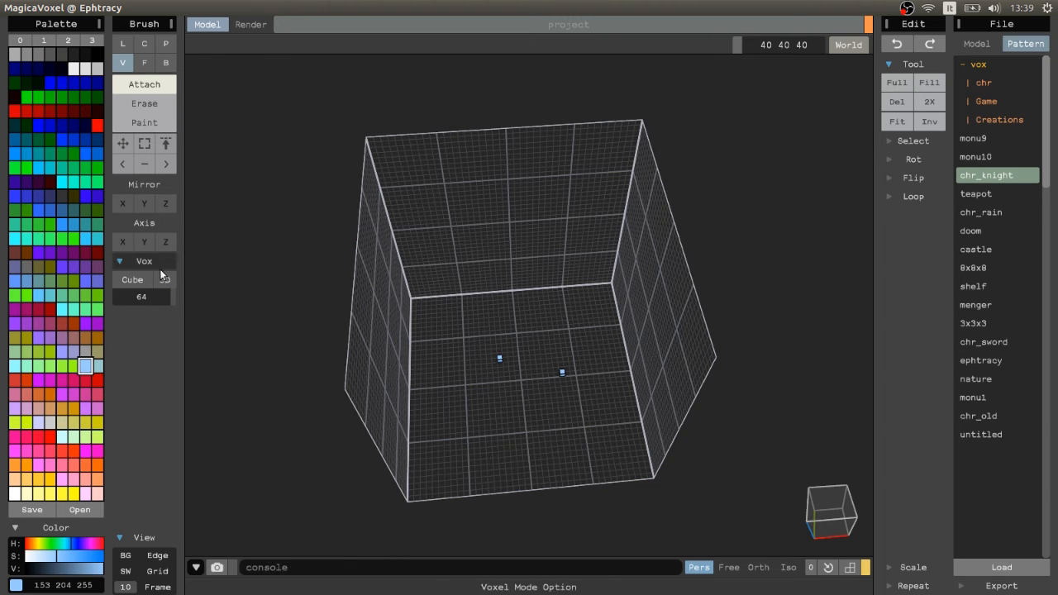
# Make the voxel brush spherical and select the Face brush mode.
pyautogui.click(133, 279)
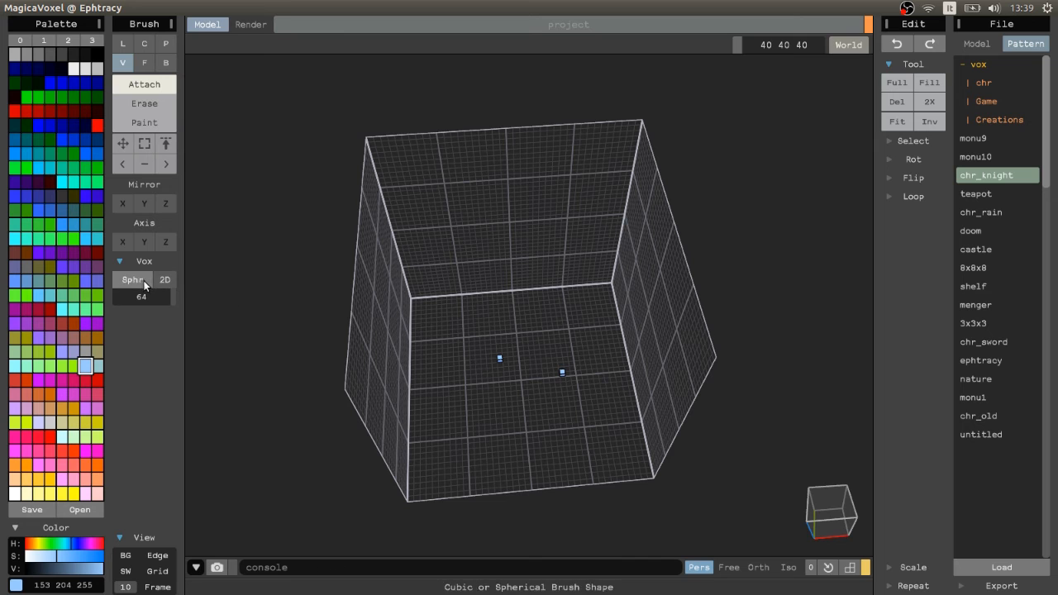
pyautogui.moveTo(172, 298)
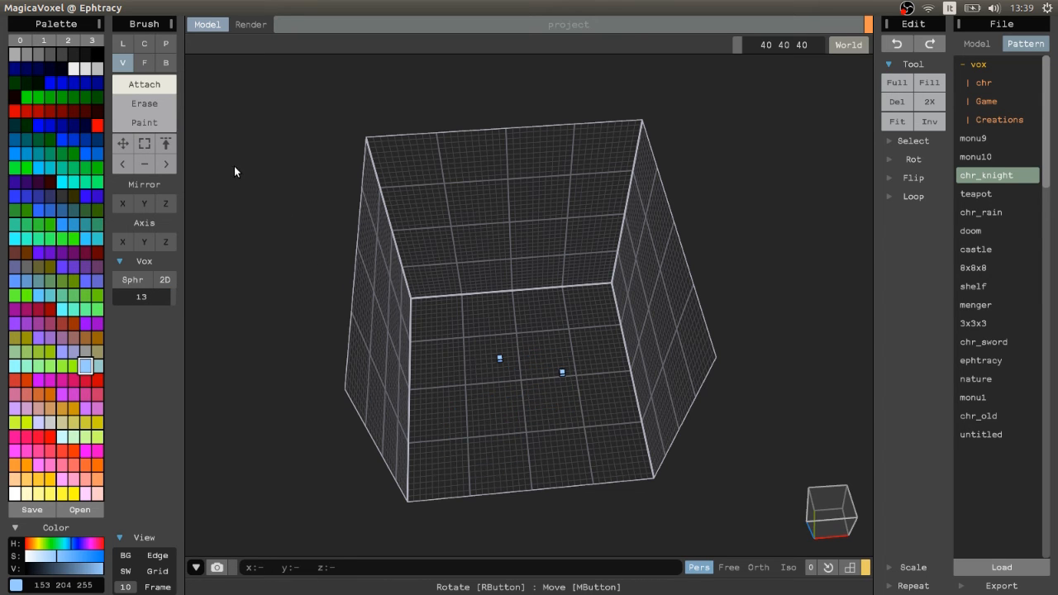
pyautogui.click(143, 63)
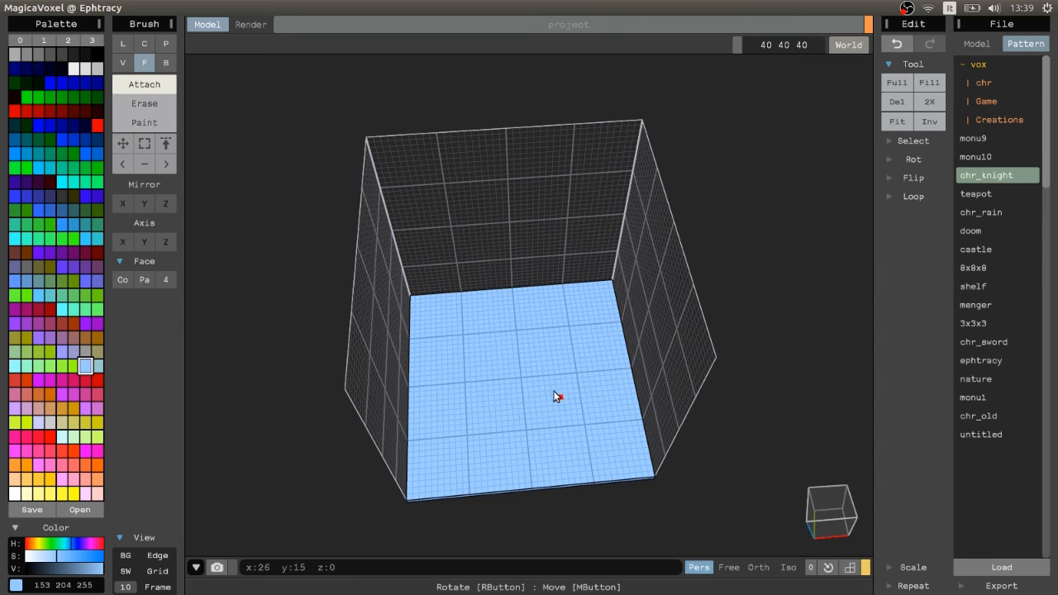
# Switch to the Box brush and drag a solid light-blue box across the volume.
pyautogui.click(144, 261)
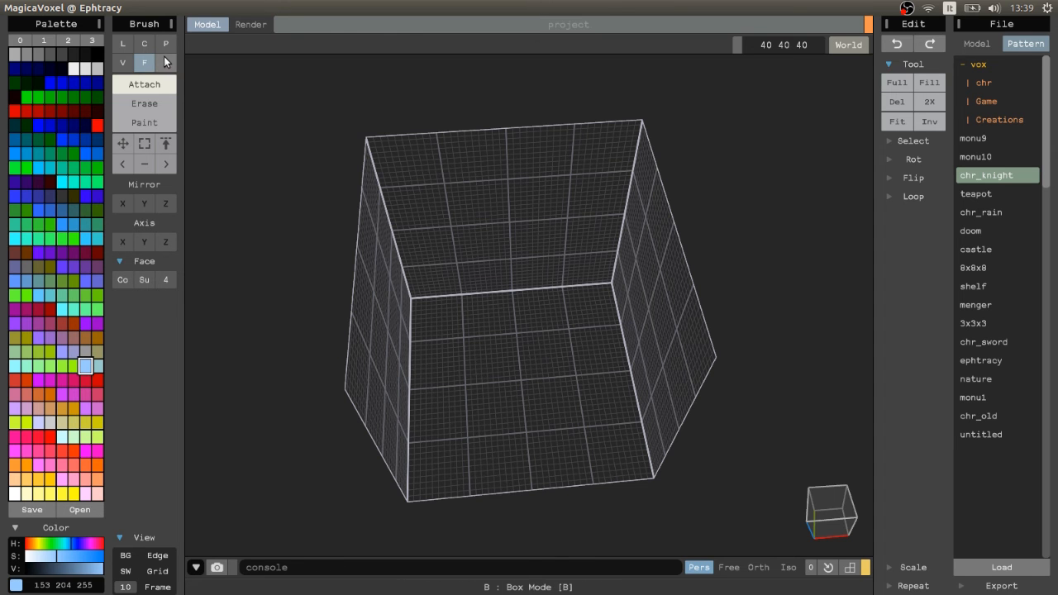
pyautogui.click(166, 62)
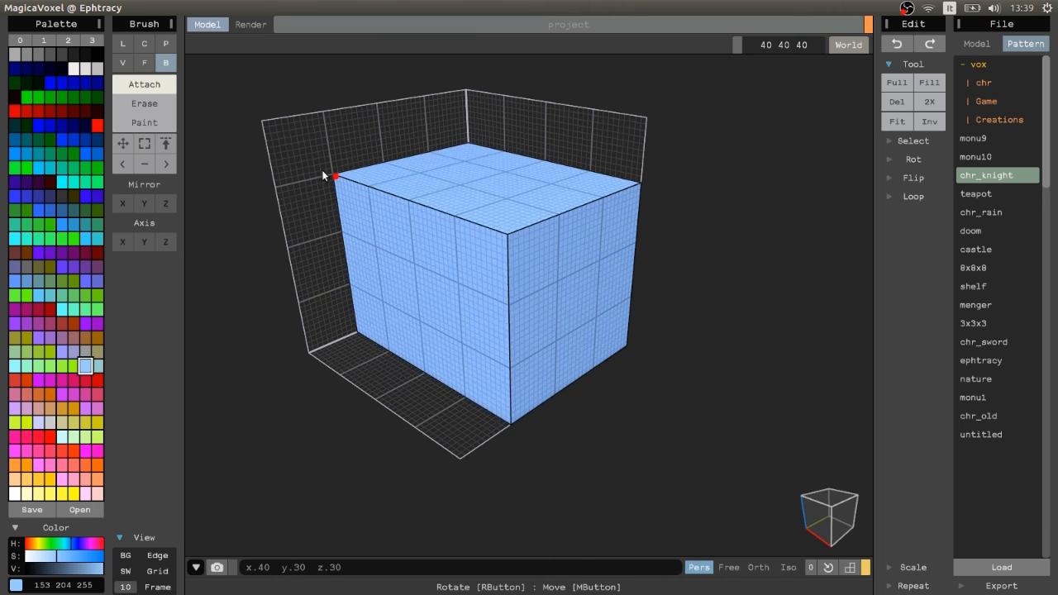
pyautogui.moveTo(323, 176); pyautogui.dragTo(337, 269)
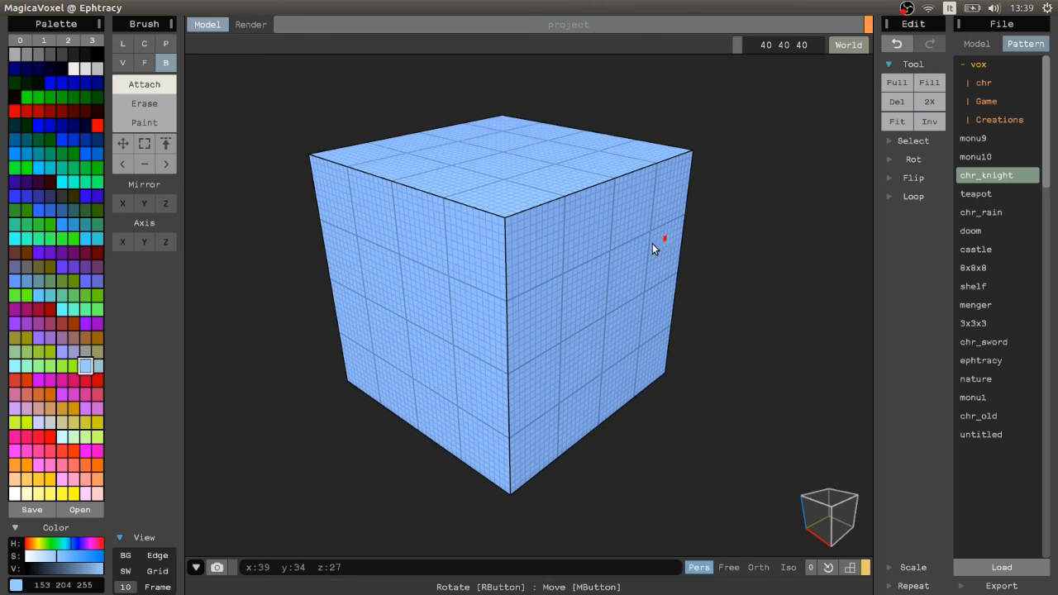
pyautogui.click(122, 43)
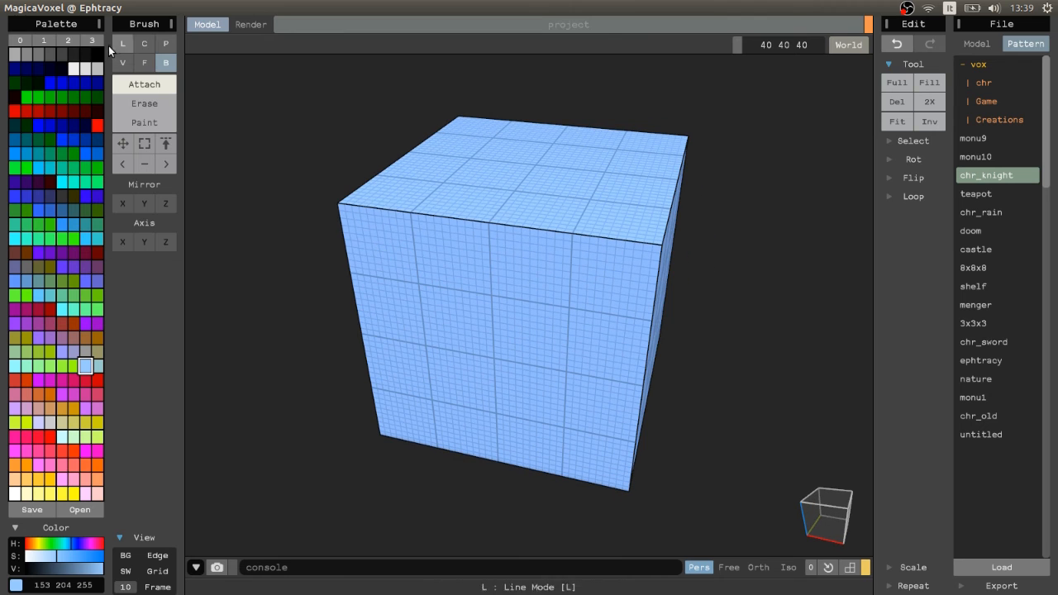
# Cycle through Pattern, Center and Line modes, settle on Voxel, then orbit the cube.
pyautogui.click(166, 43)
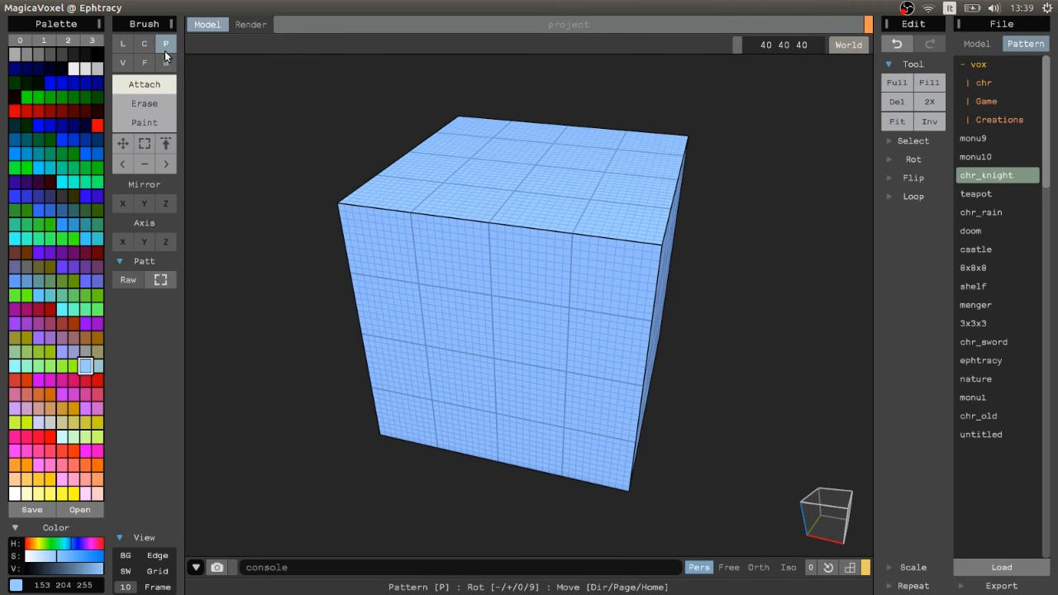
pyautogui.click(122, 43)
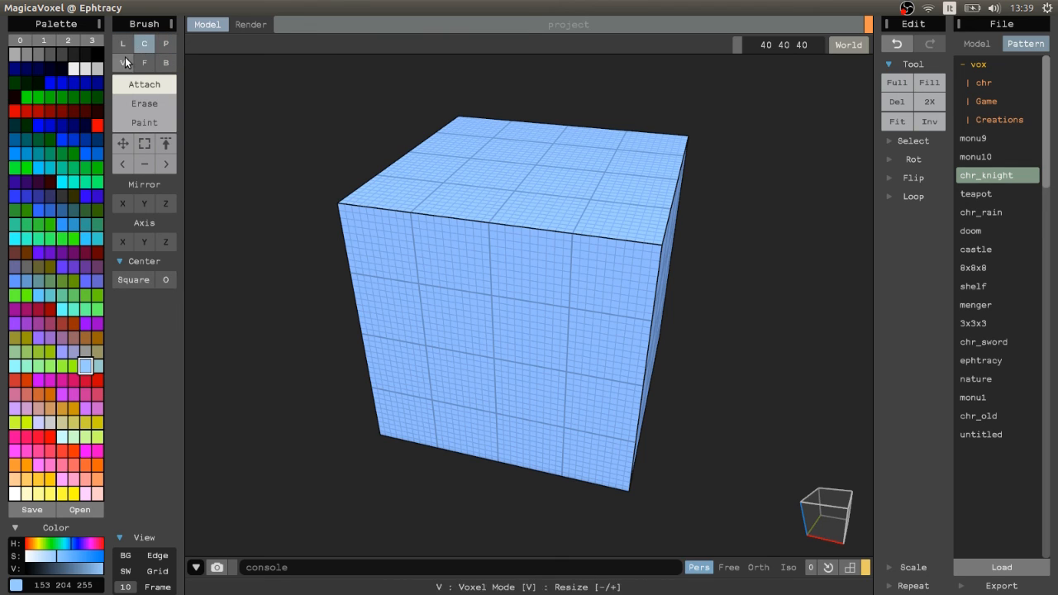
pyautogui.click(165, 63)
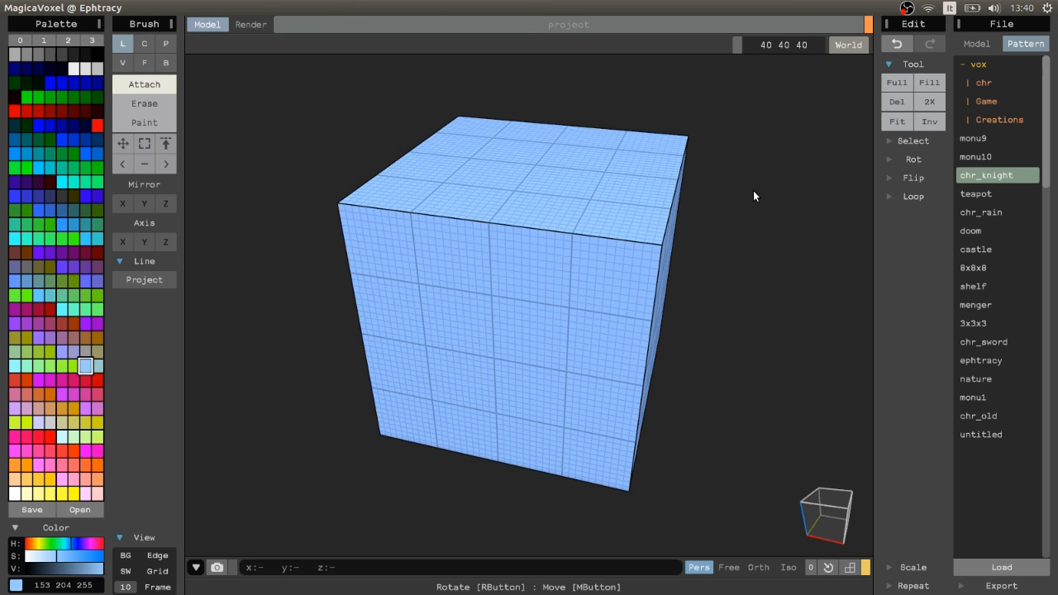
pyautogui.click(144, 43)
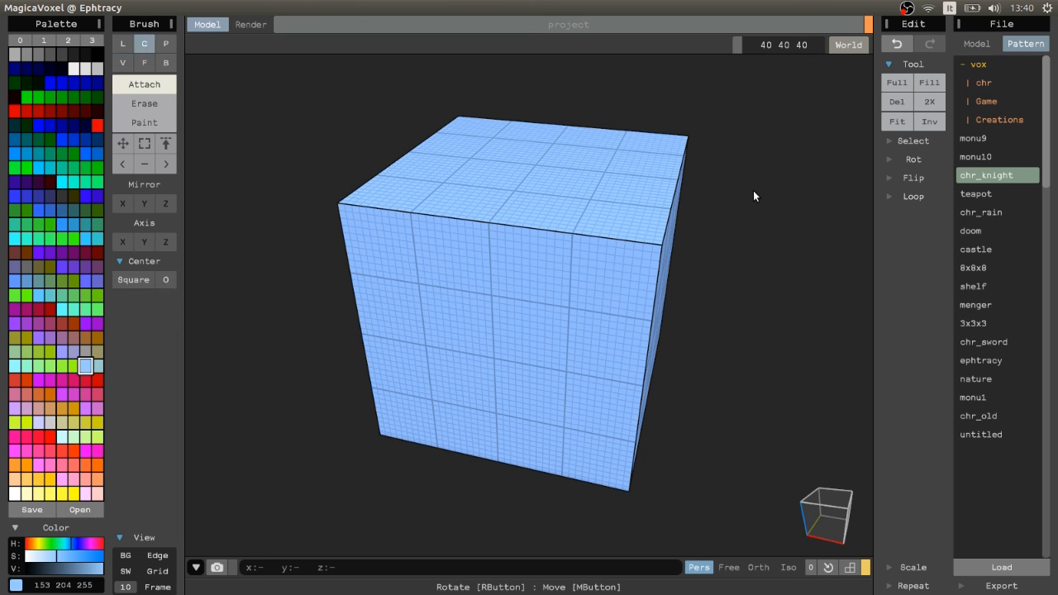
pyautogui.click(123, 63)
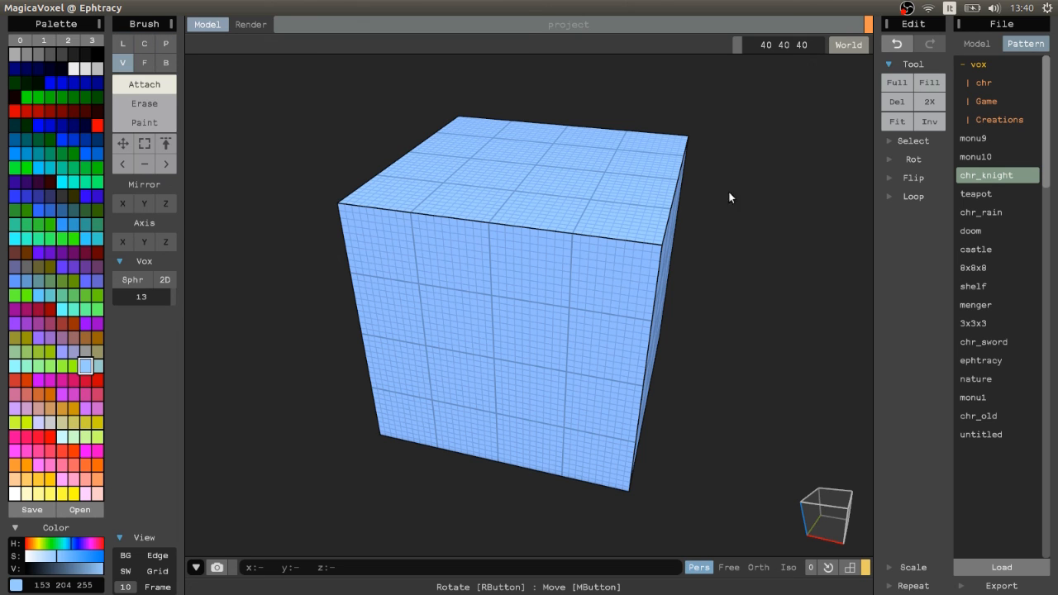
pyautogui.moveTo(728, 197); pyautogui.dragTo(615, 285)
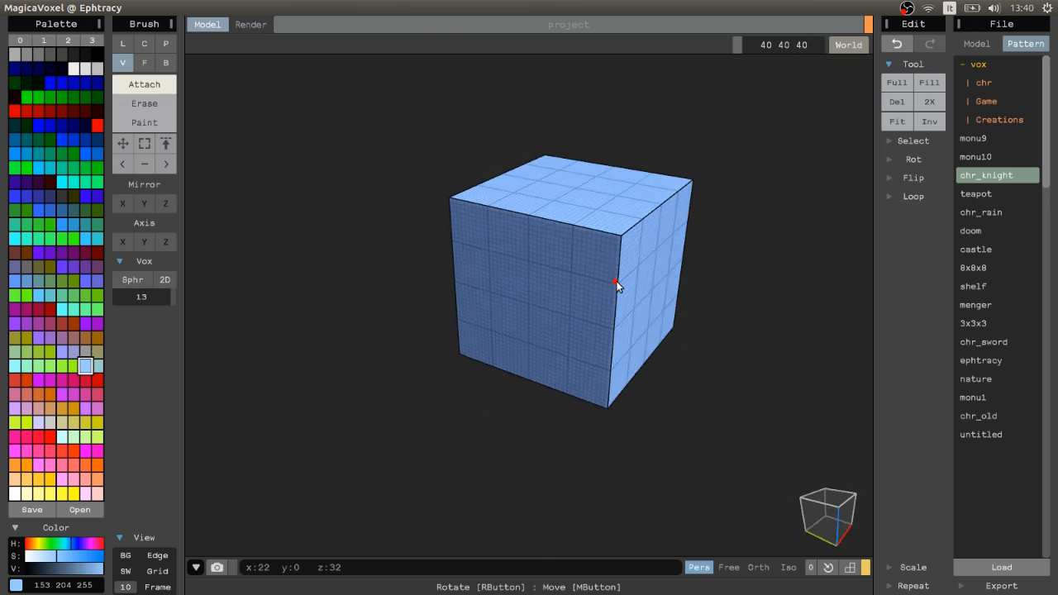
pyautogui.moveTo(611, 285); pyautogui.dragTo(582, 289)
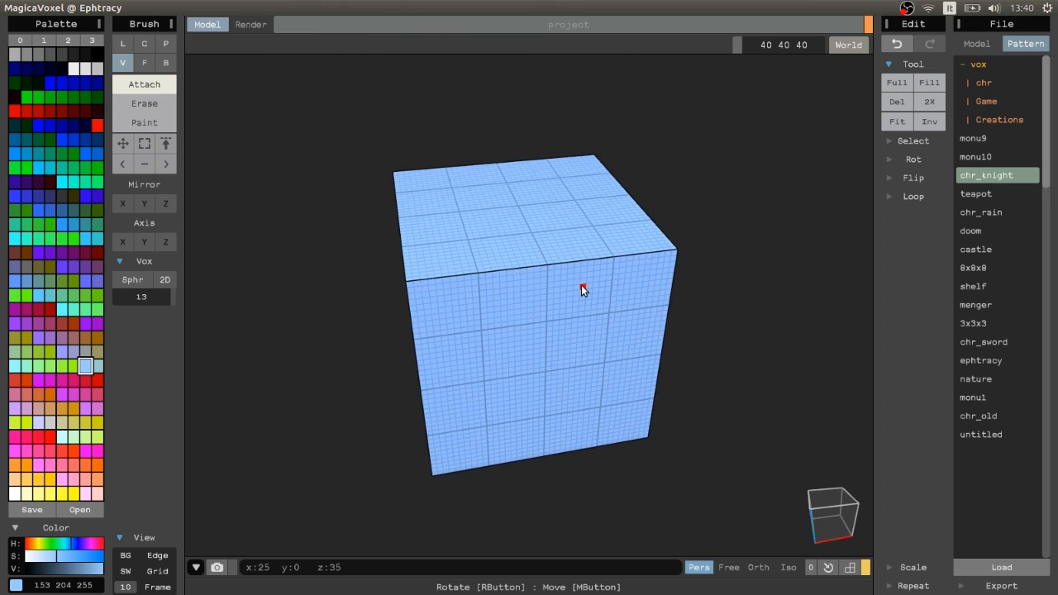